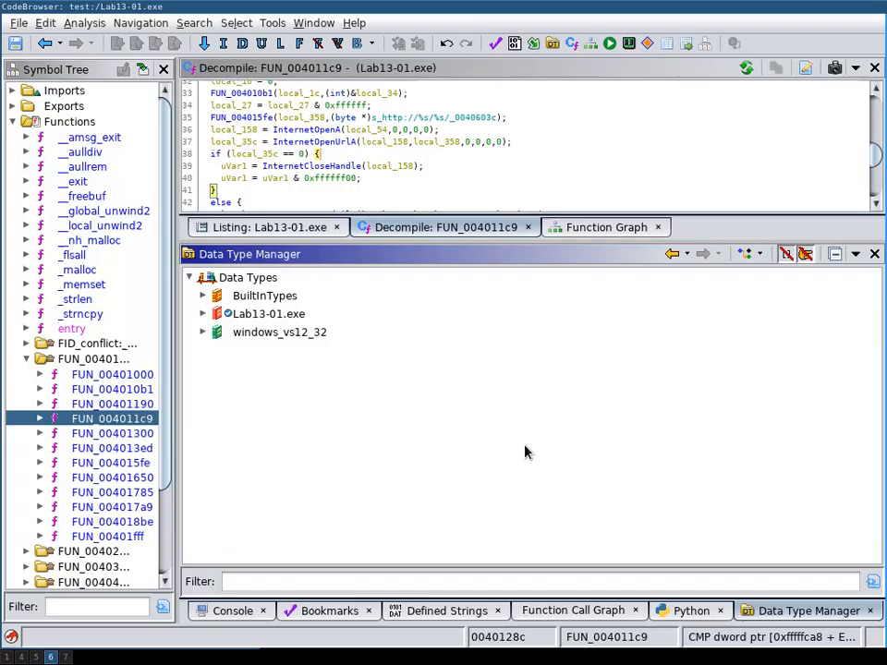
mouse_move(413, 374)
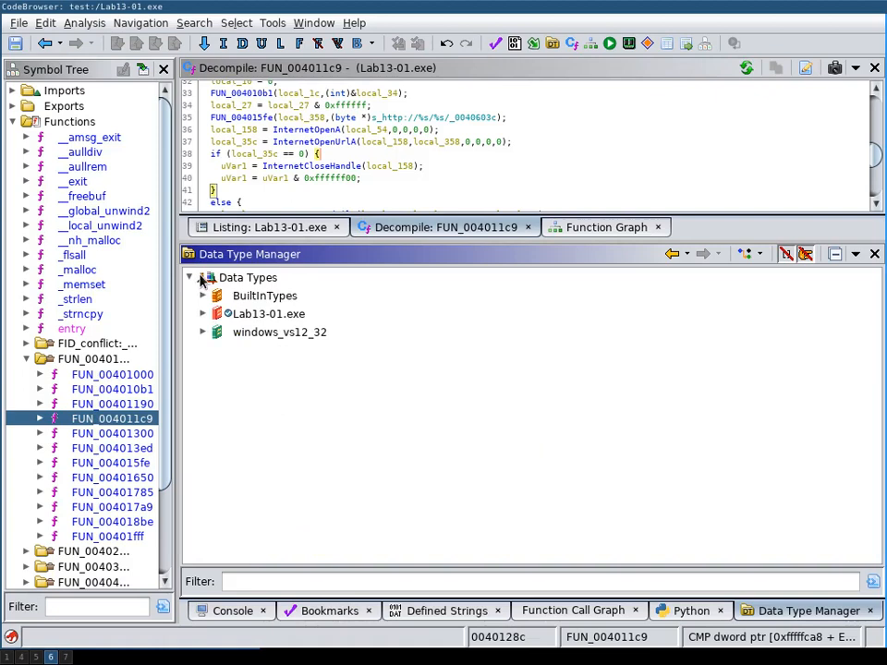
Step: Expand the windows_vs12_32 archive and scroll through its headers
left_click(202, 314)
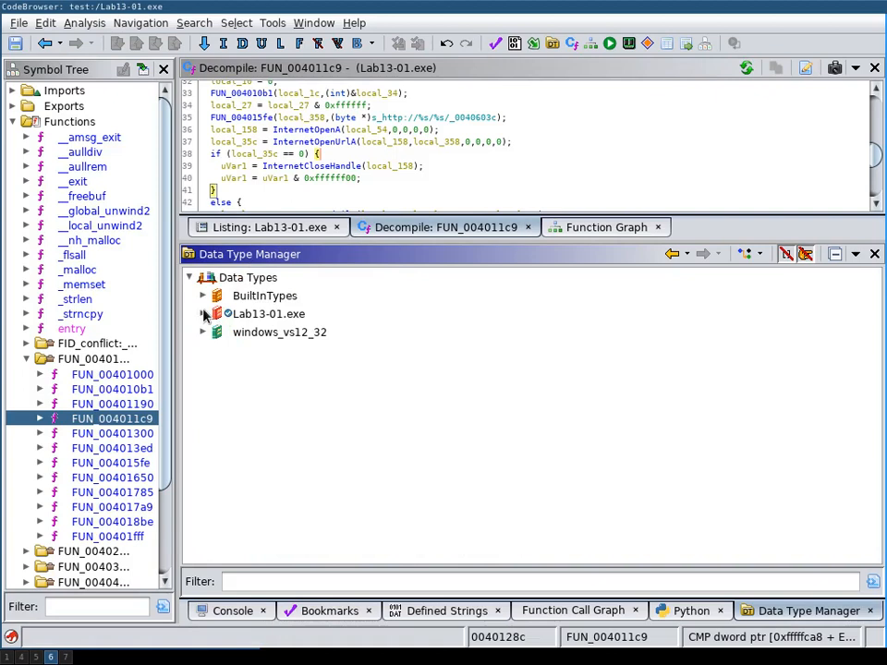
left_click(202, 315)
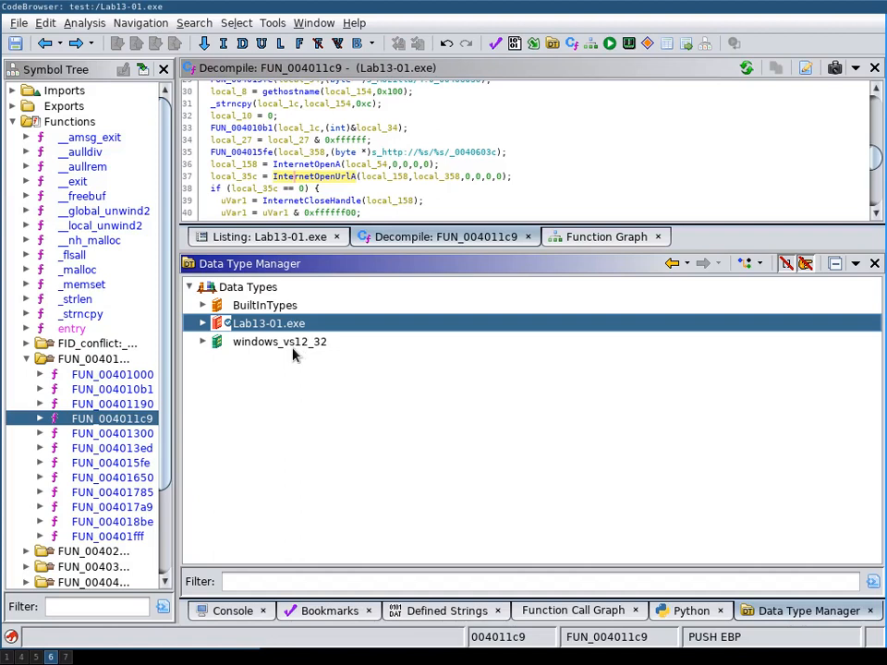
left_click(203, 341)
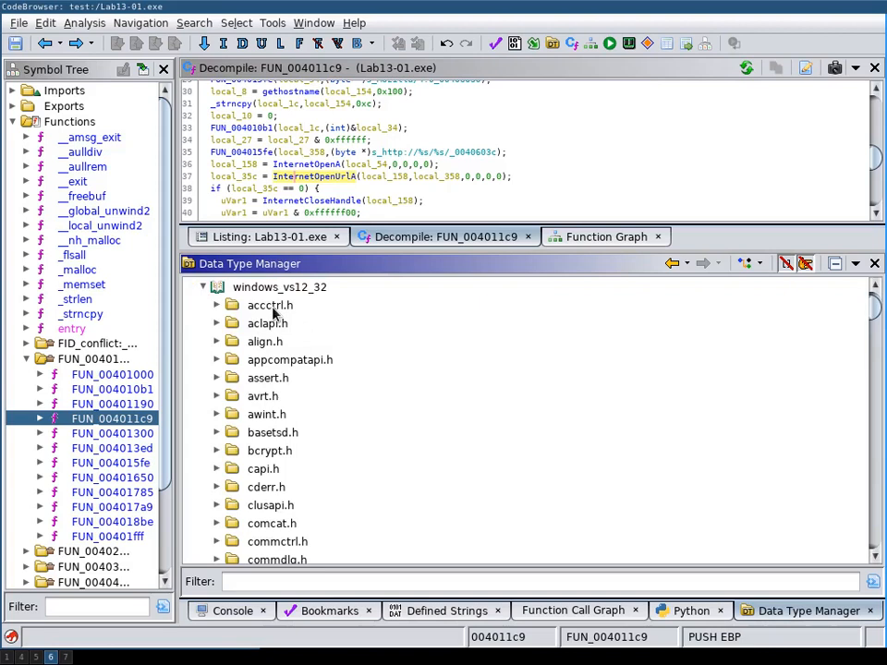
scroll("down", 3)
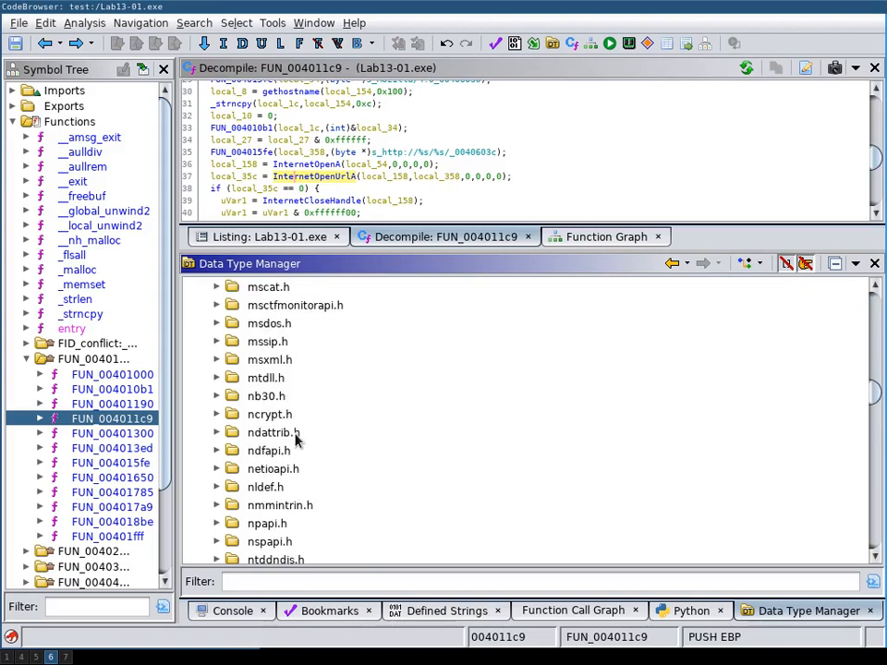
scroll("down", 3)
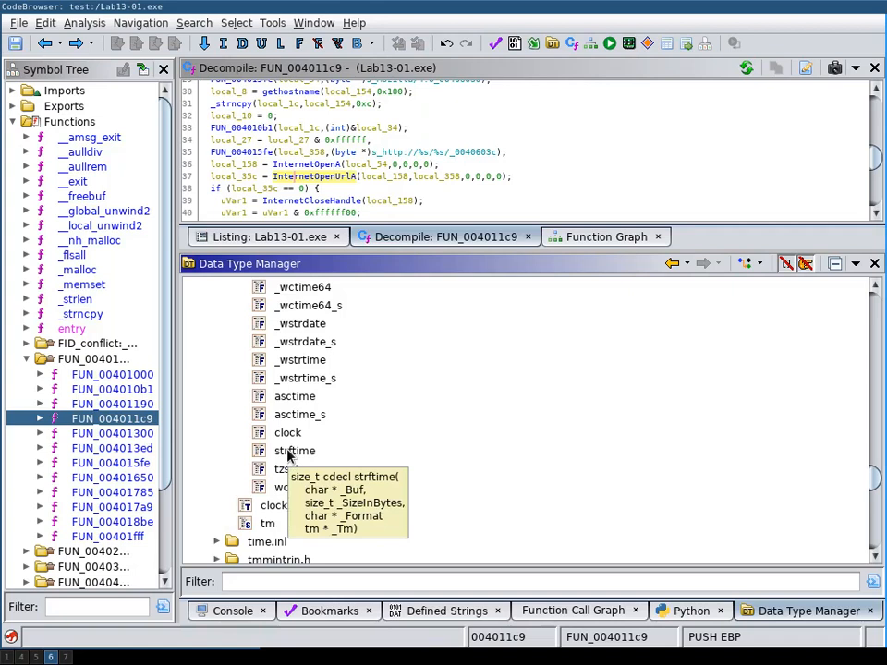
mouse_move(314, 457)
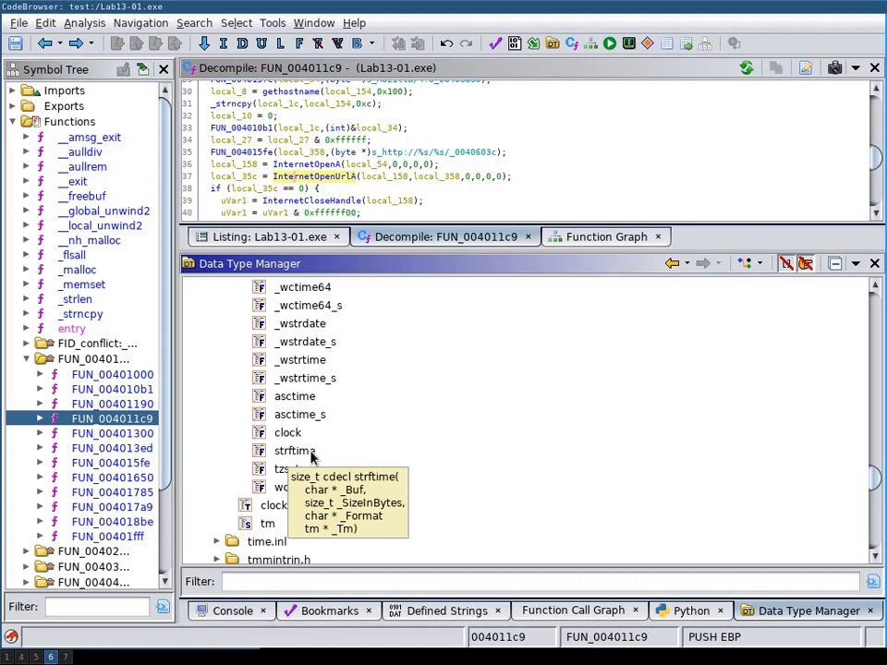
scroll("down", 3)
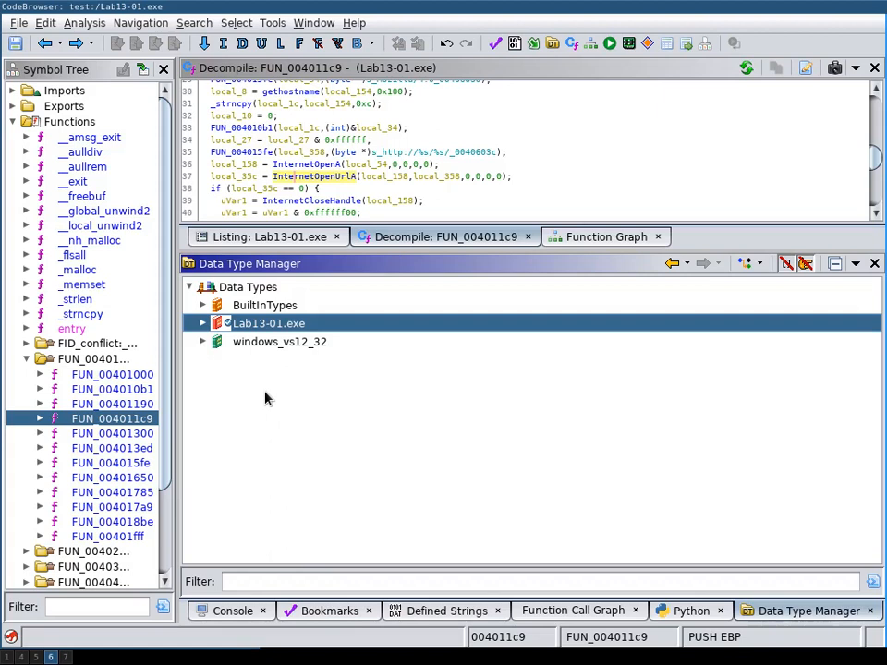
mouse_move(254, 383)
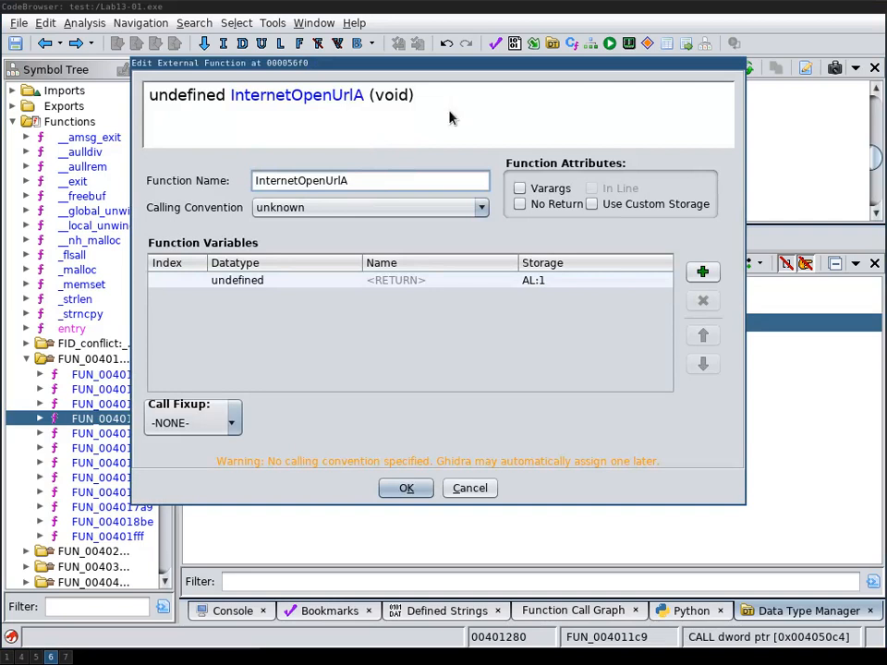
mouse_move(510, 398)
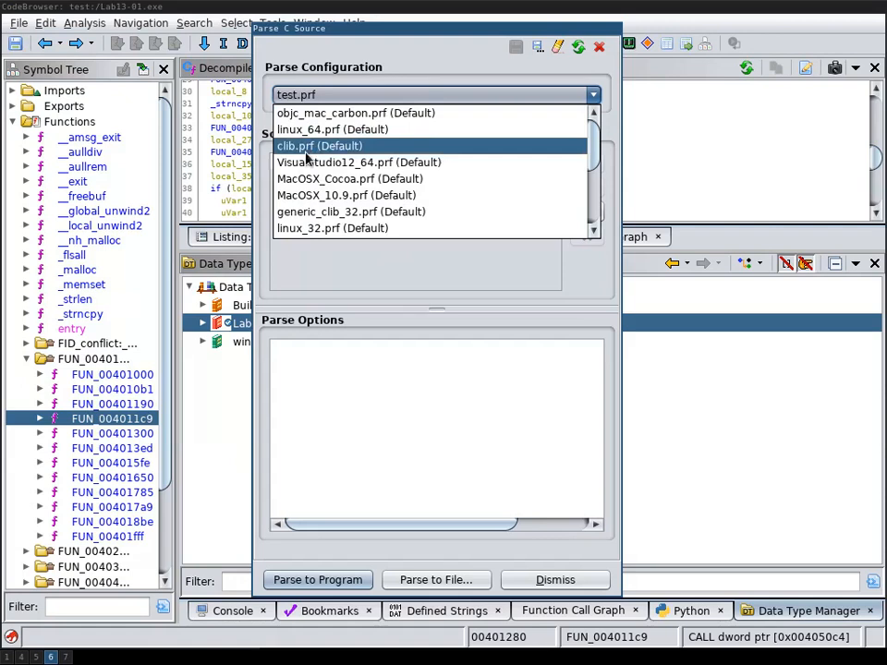
Step: Select VisualStudio12_32.prf as the Parse C Source configuration
scroll("down", 3)
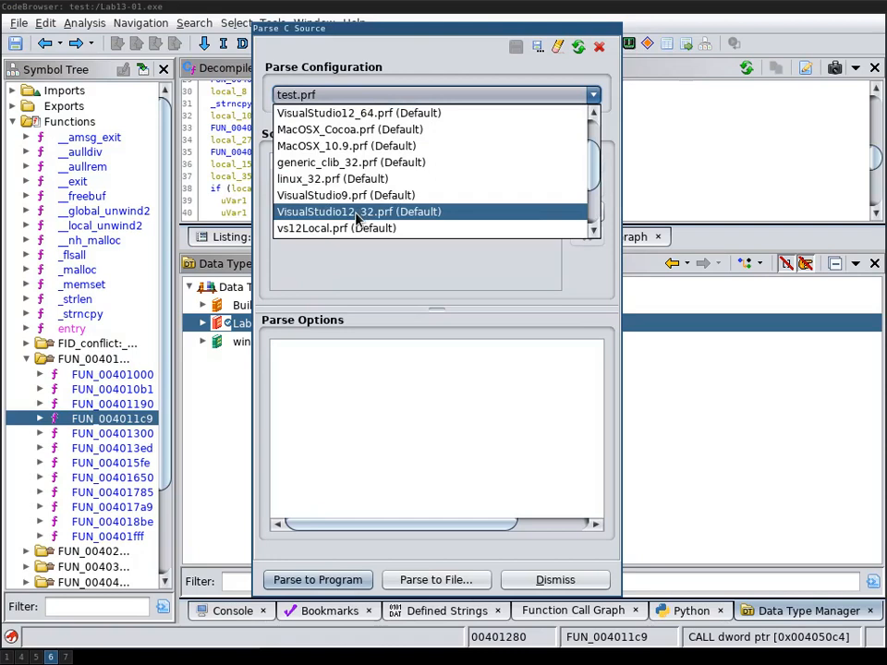
left_click(359, 212)
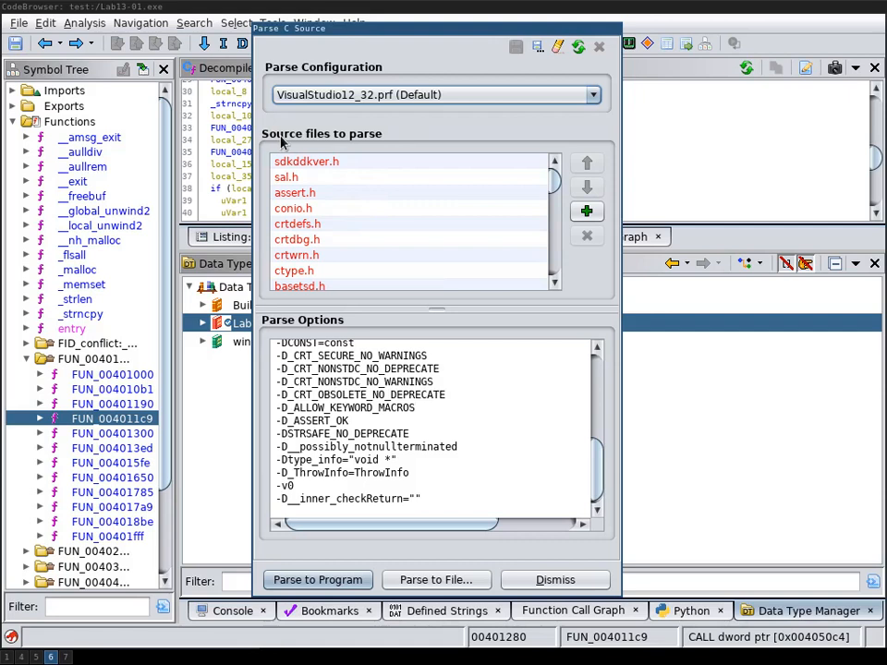
mouse_move(307, 266)
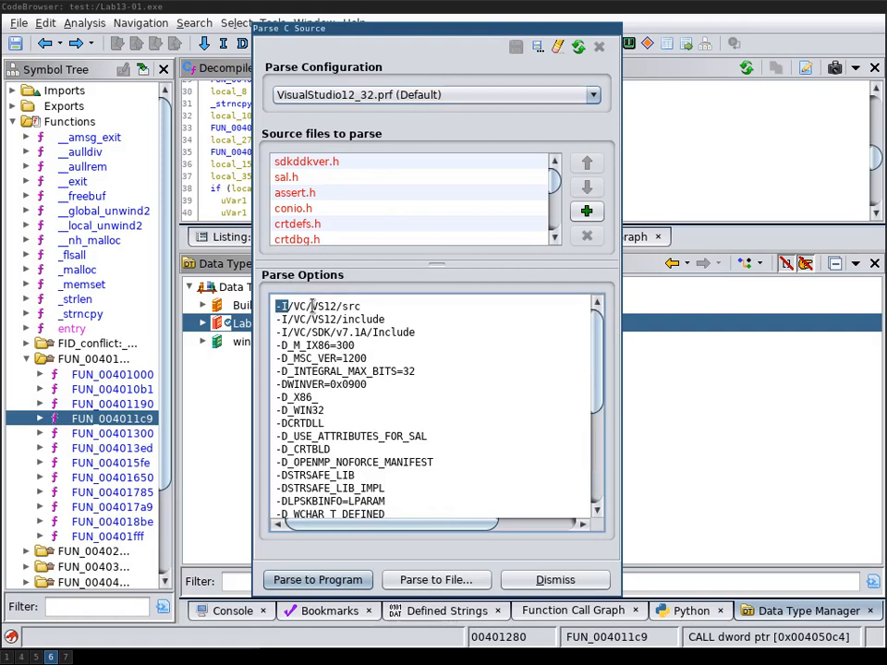
left_click_drag(287, 305, 356, 332)
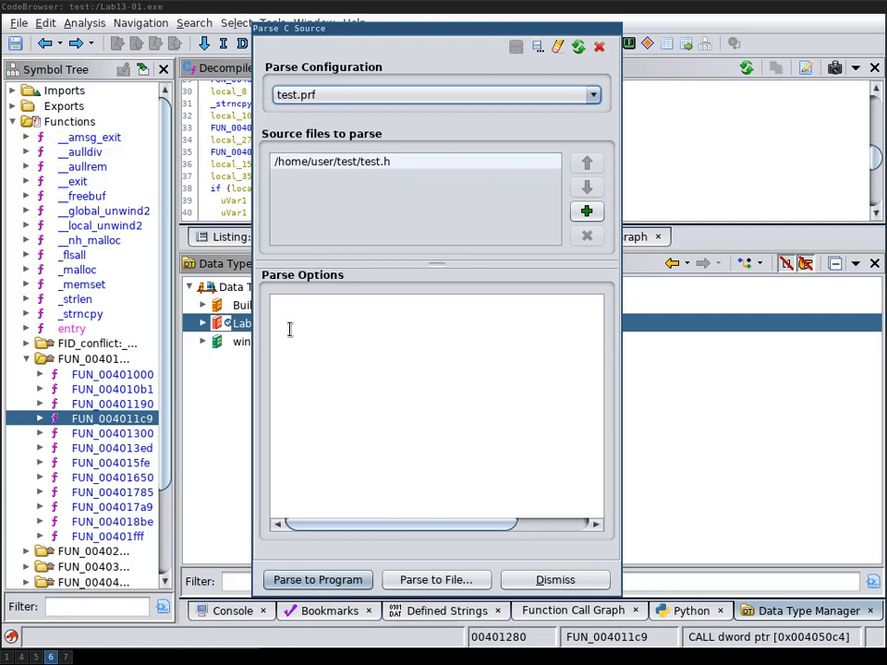
mouse_move(436, 580)
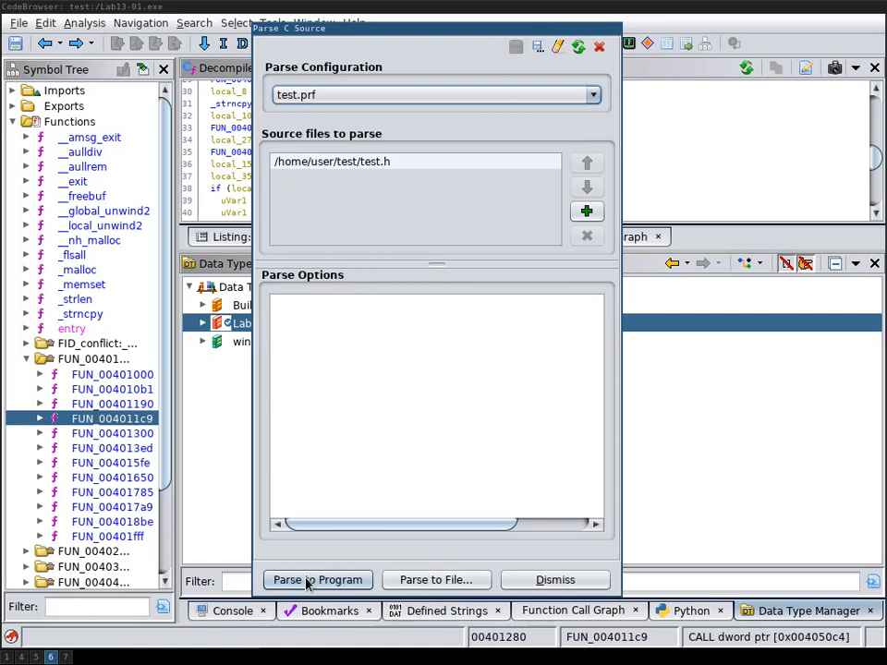
Step: Parse test.h into Lab13-01.exe, continuing with the windows_vs12_32 dependency, and dismiss the result
left_click(317, 579)
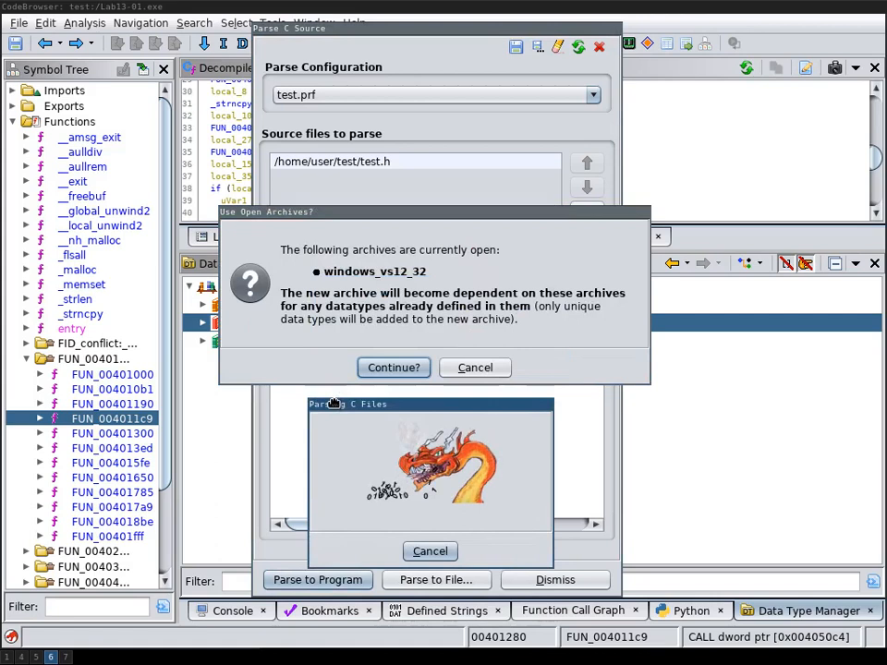
mouse_move(431, 277)
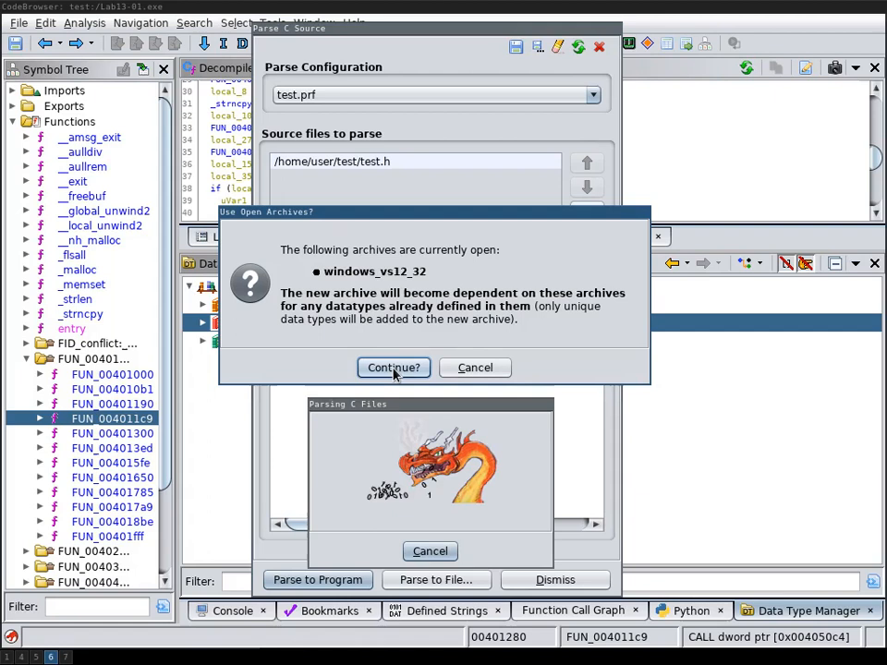
left_click(393, 368)
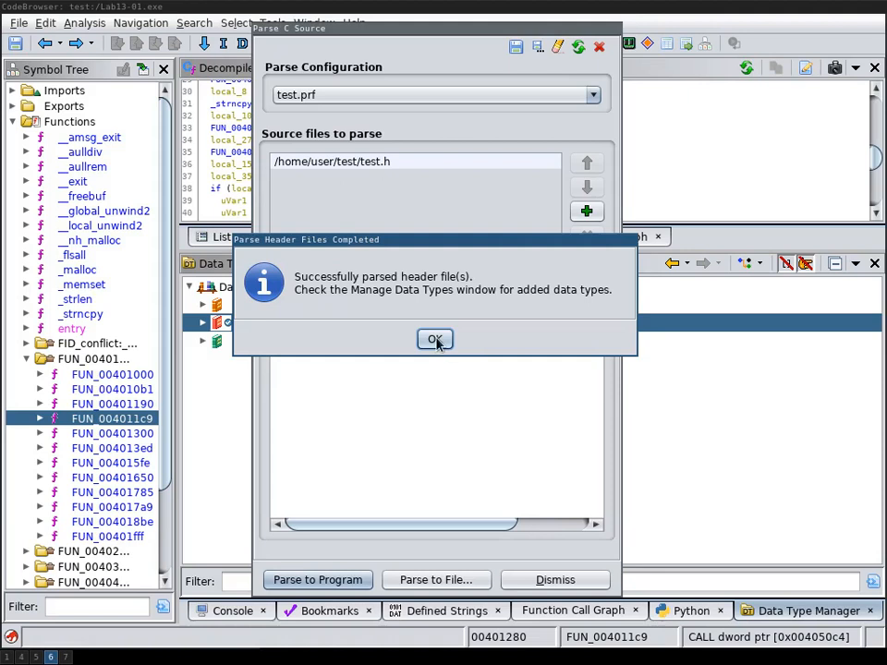
left_click(434, 339)
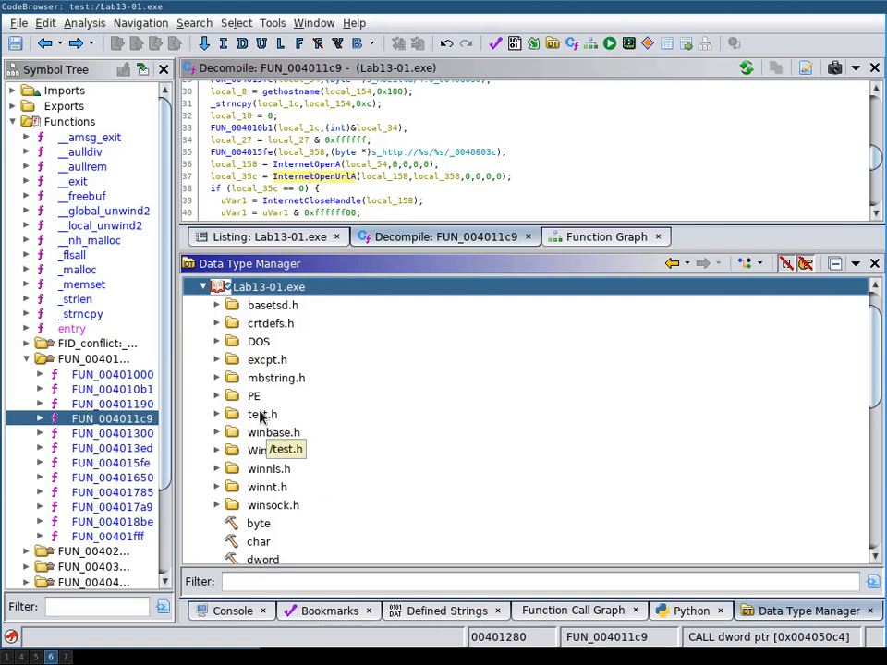
Step: Expand test.h to show foobar, some_other_function and the blah structure
left_click(217, 414)
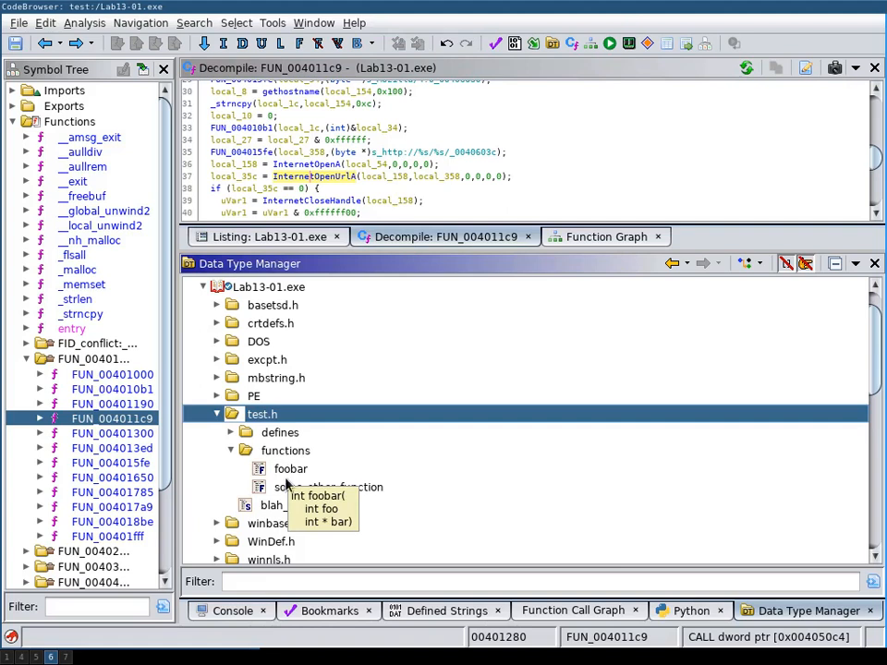
Step: Apply the foobar function definition to FUN_004011c9 from the Data Type Manager
right_click(263, 414)
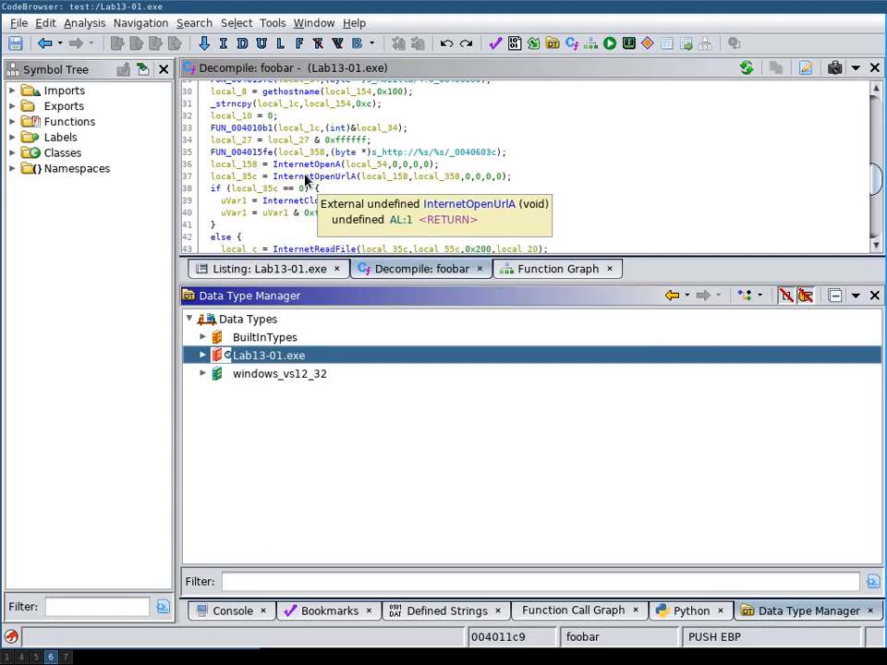
Step: Load the CentOS7_mingw32-4.9.3_i686.prf profile in Parse C Source
left_click(30, 90)
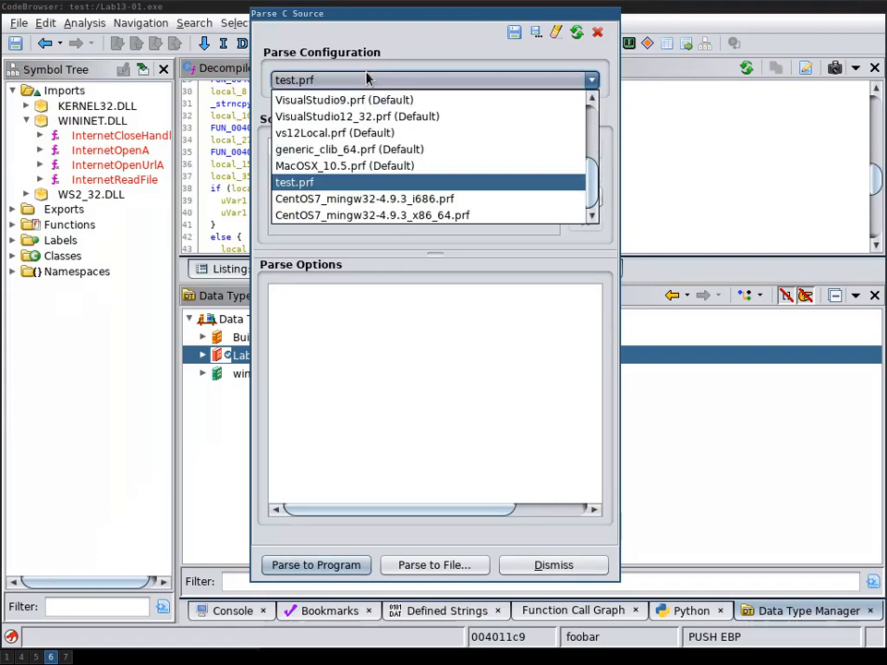
left_click(366, 198)
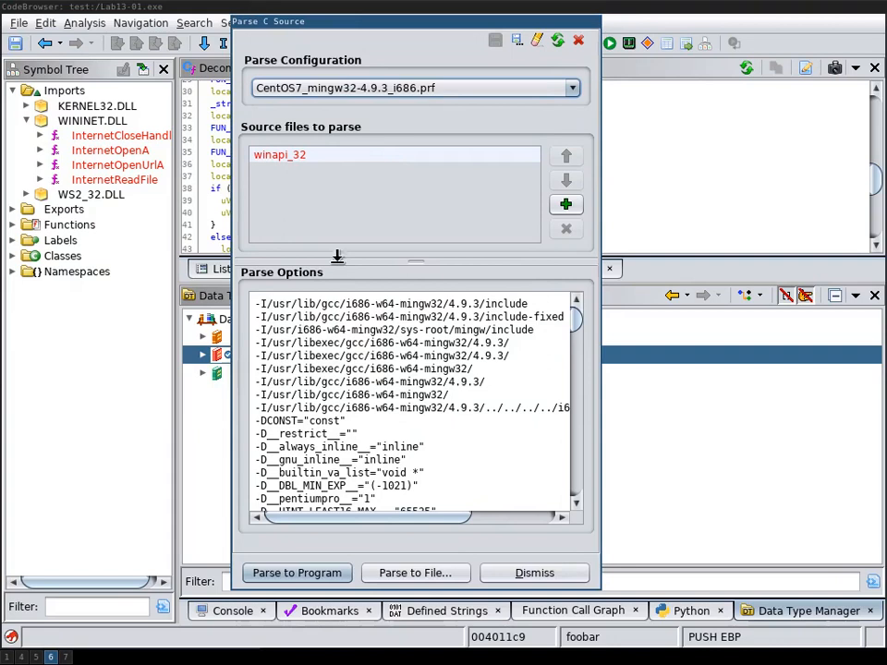
mouse_move(497, 222)
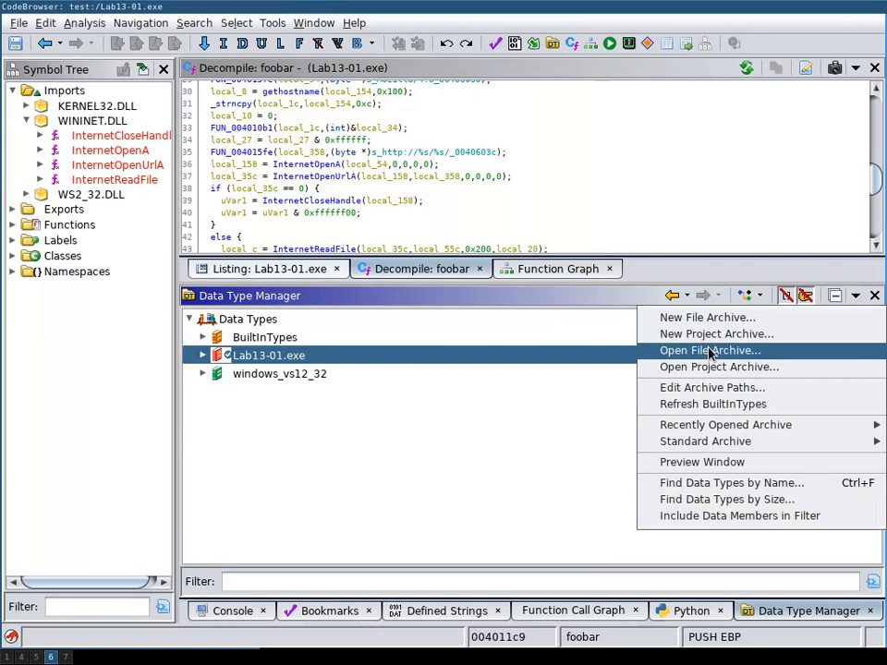
Step: Open the winapi_32.gdt data type archive file
left_click(710, 350)
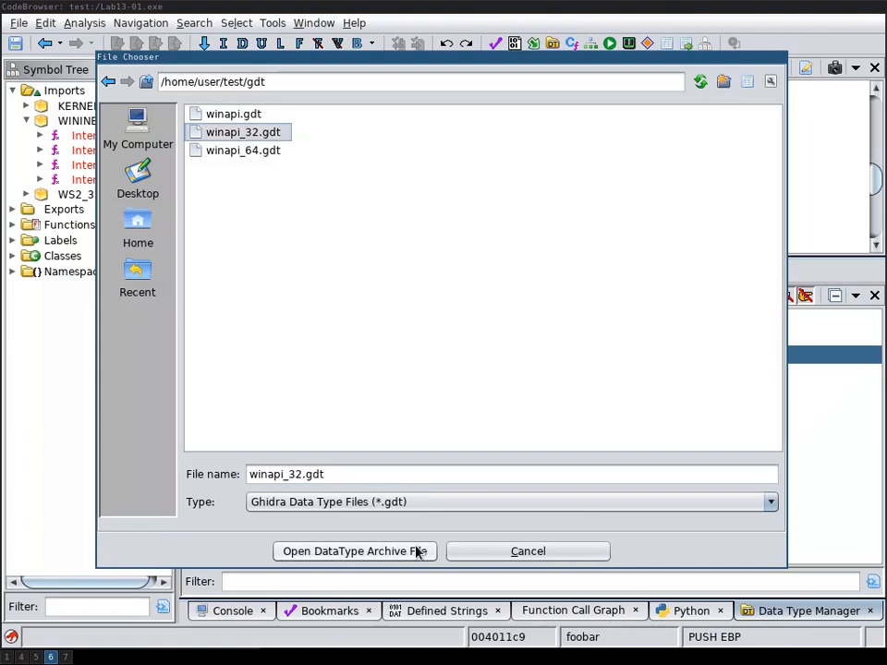
left_click(354, 552)
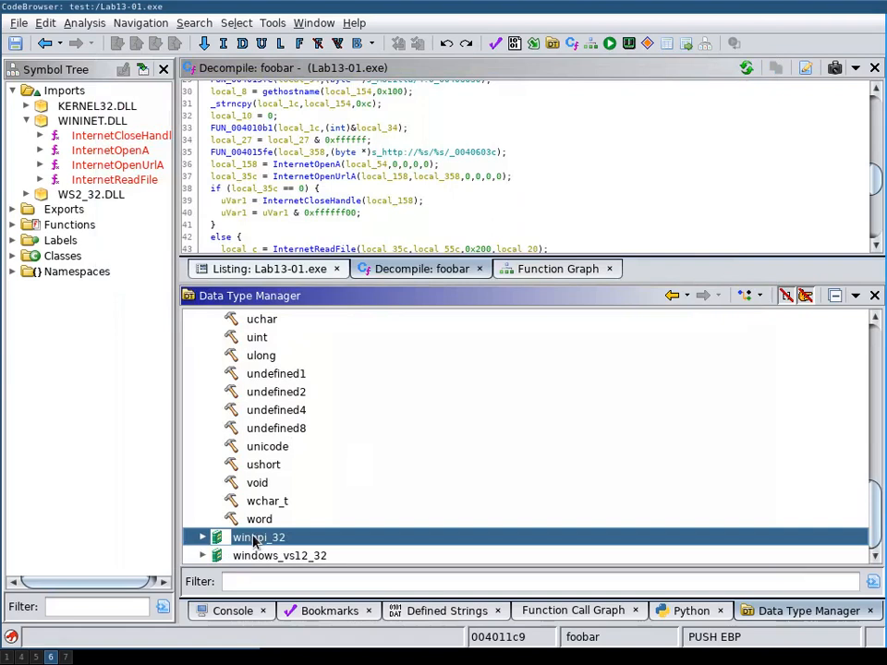
Step: Apply winapi_32 function data types to the program and view the Listing
right_click(259, 537)
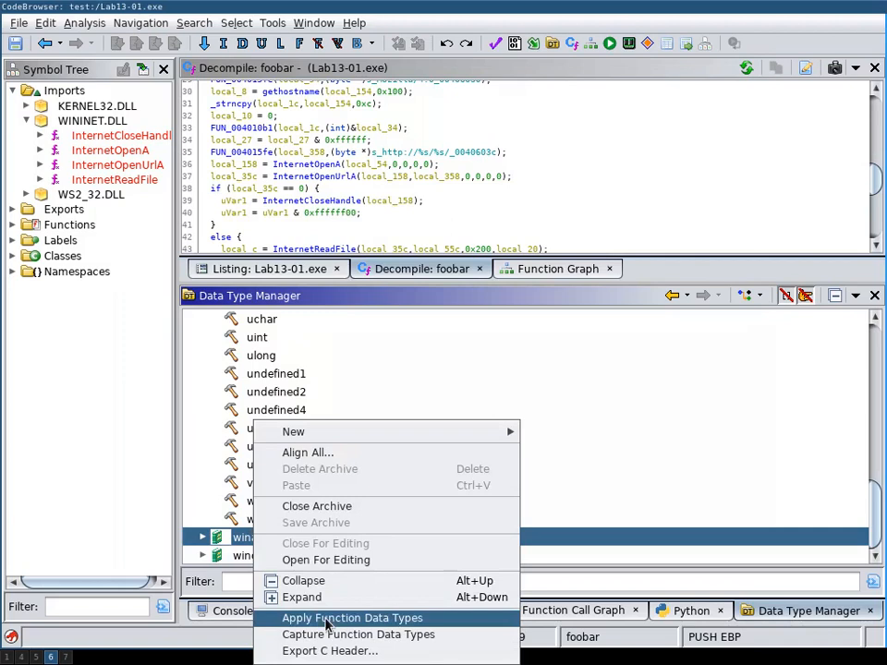
left_click(354, 619)
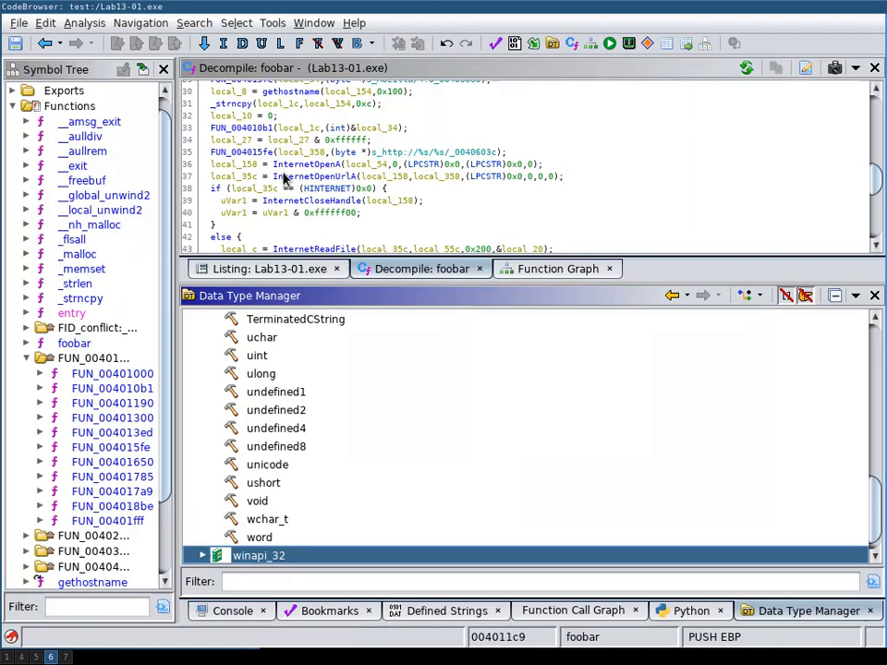
left_click(238, 164)
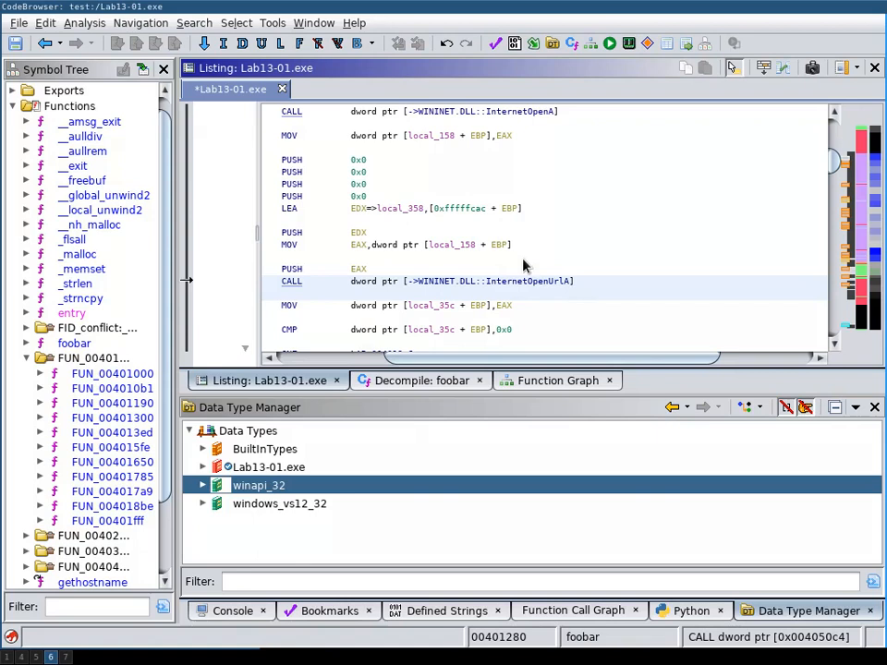
Step: Run the one-shot WindowsPE x86 Propagate External Parameters analysis
left_click(105, 22)
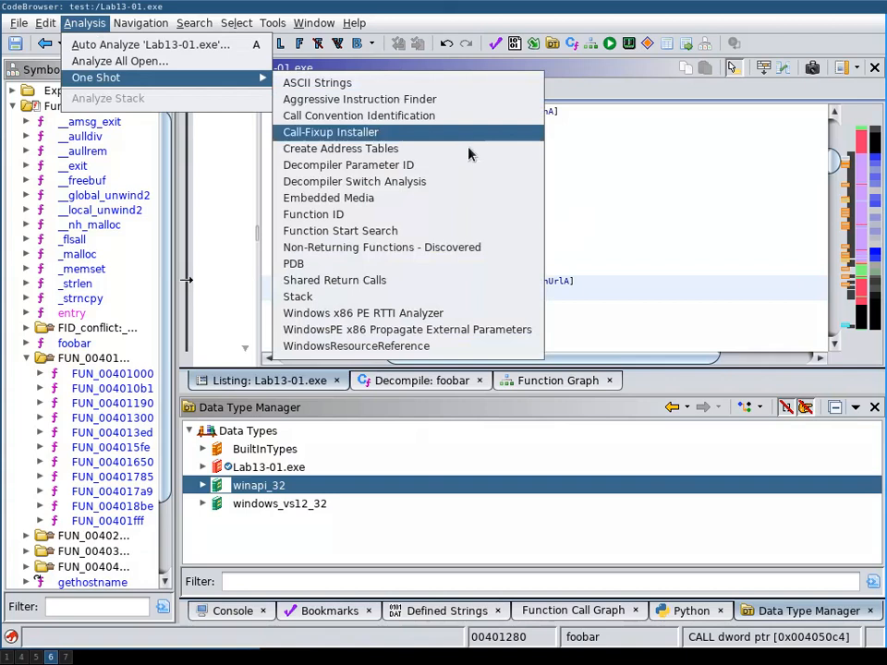
left_click(407, 329)
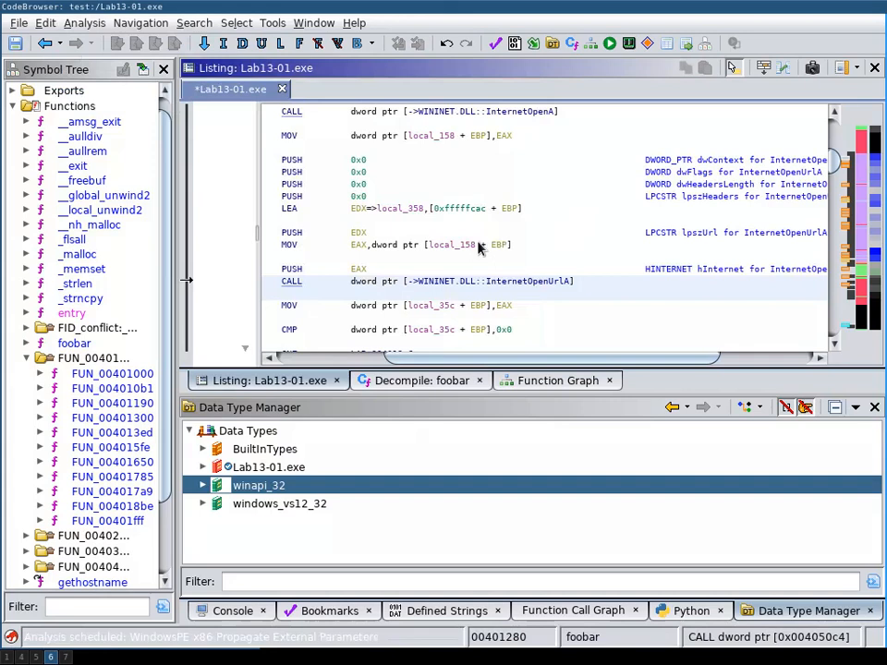